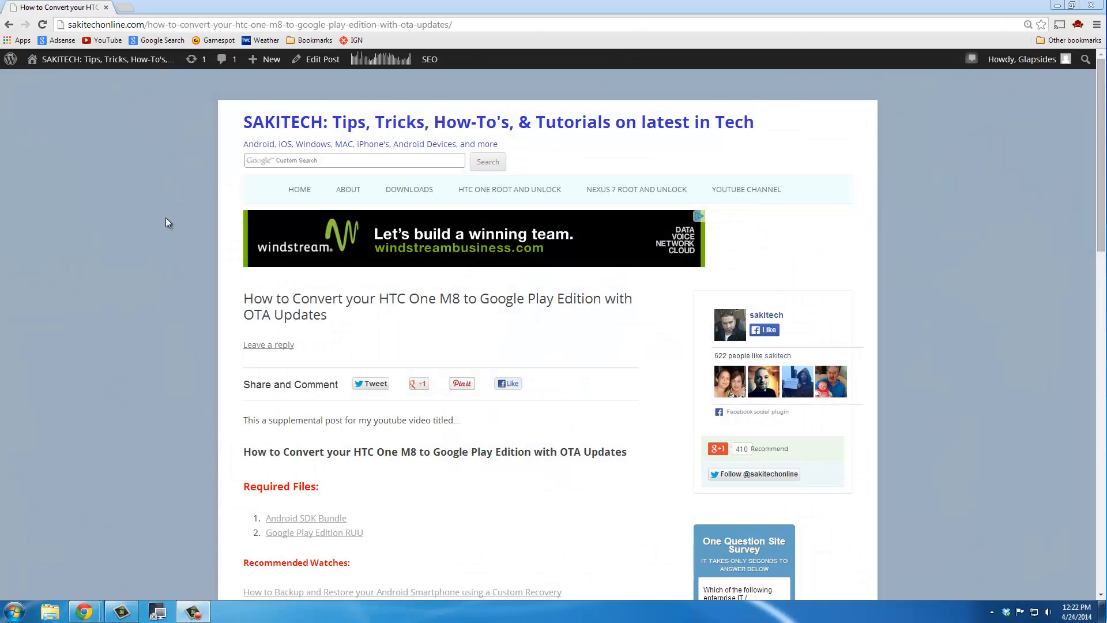
pyautogui.moveTo(179, 185)
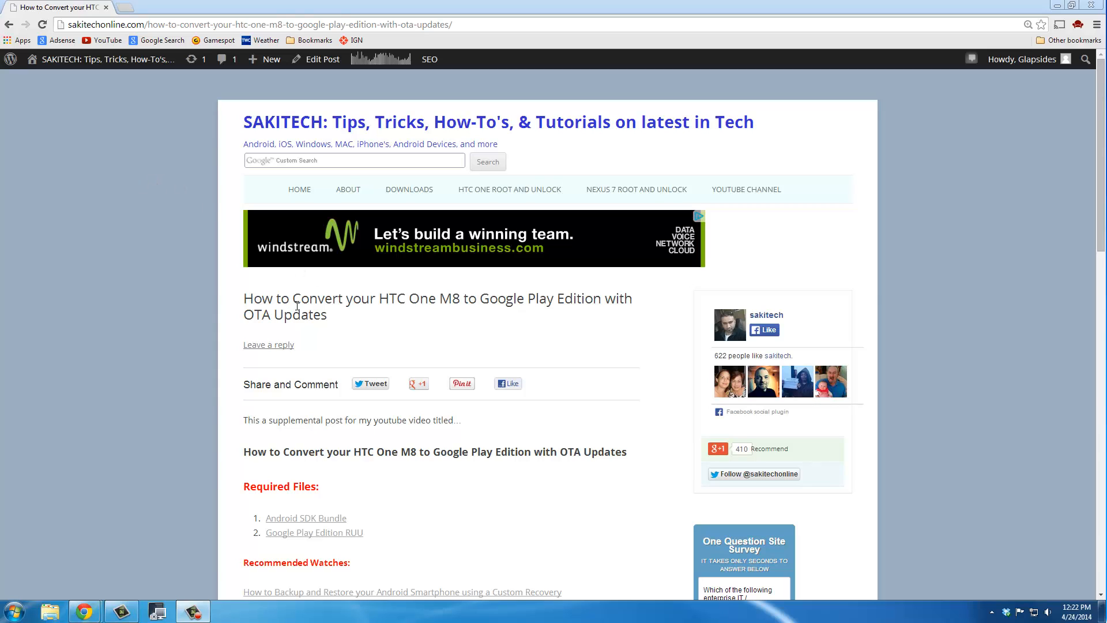
pyautogui.moveTo(297, 307)
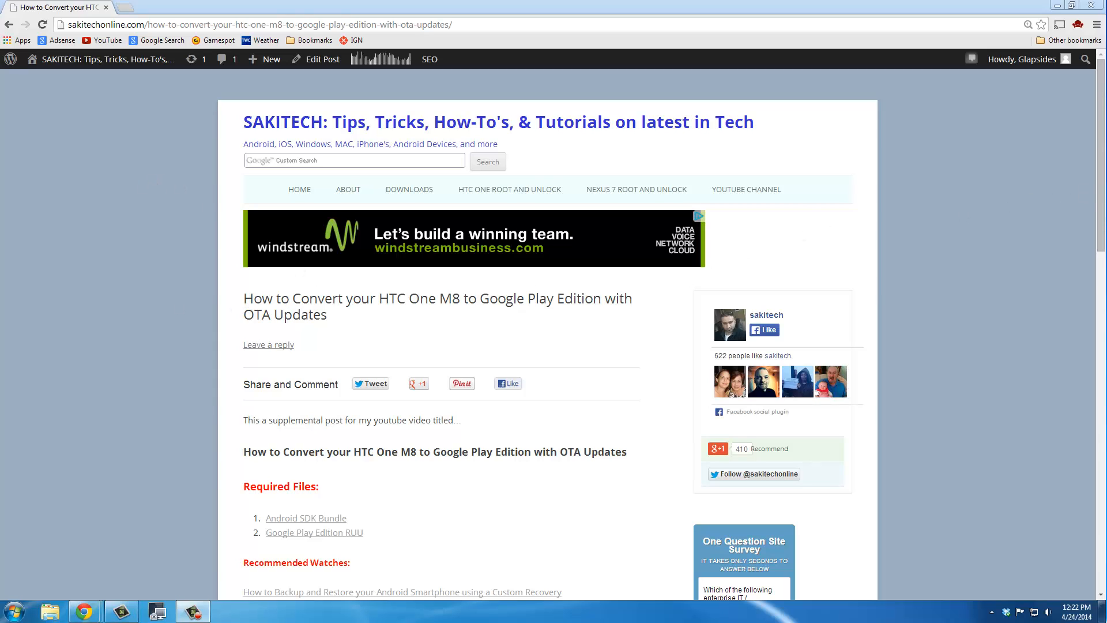
# Accept the Android SDK Bundle terms for 64-bit Windows, then return to the blog post.
pyautogui.scroll(-3)
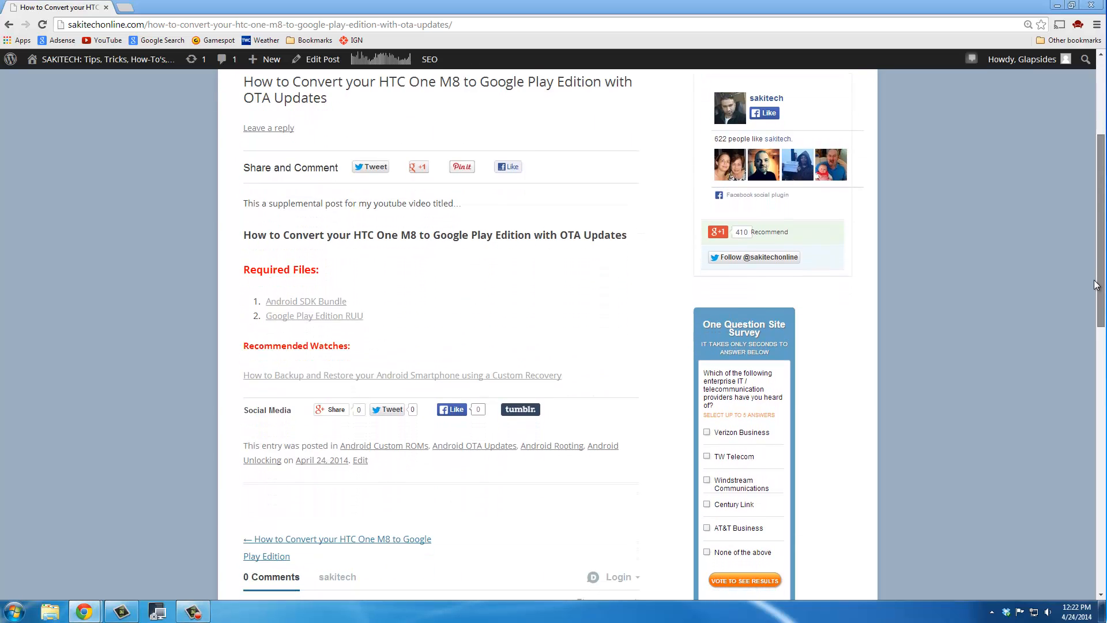
pyautogui.scroll(-3)
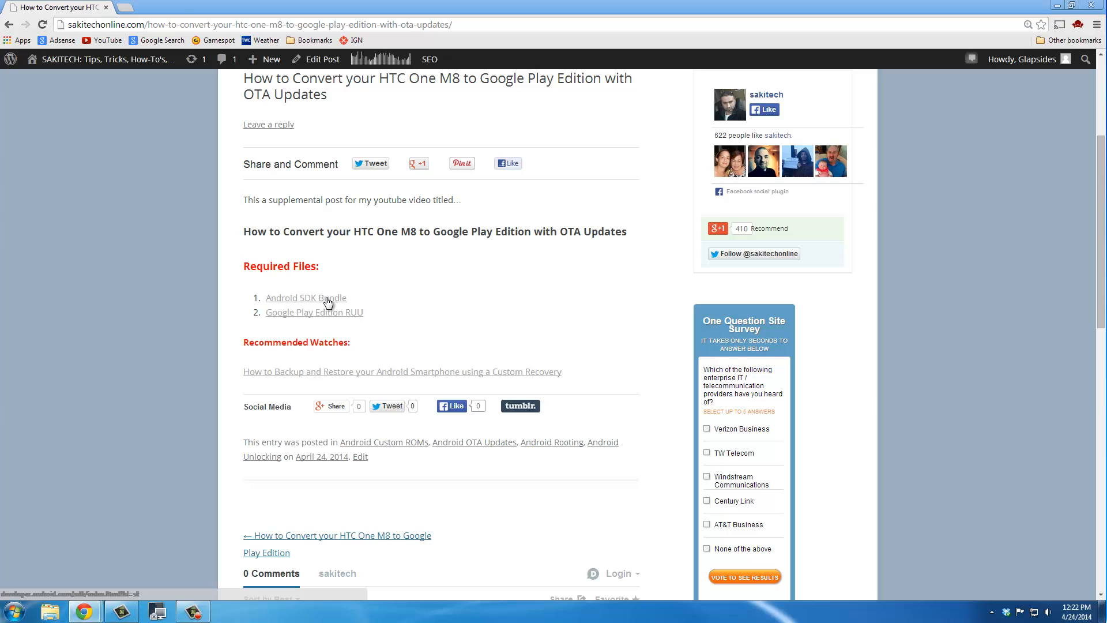
pyautogui.click(306, 298)
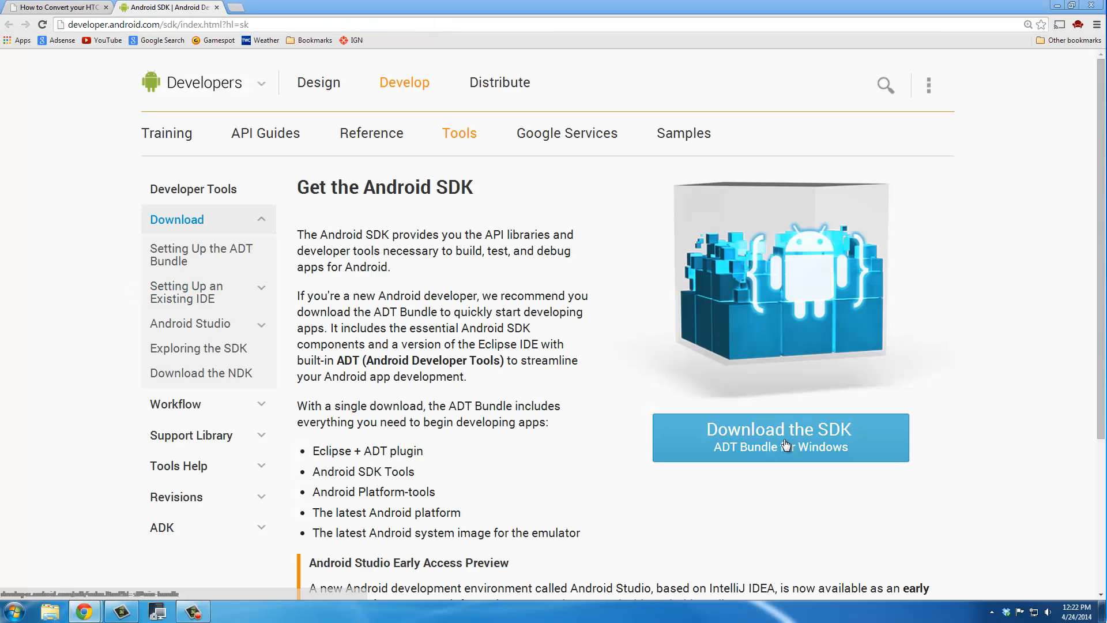
pyautogui.click(781, 438)
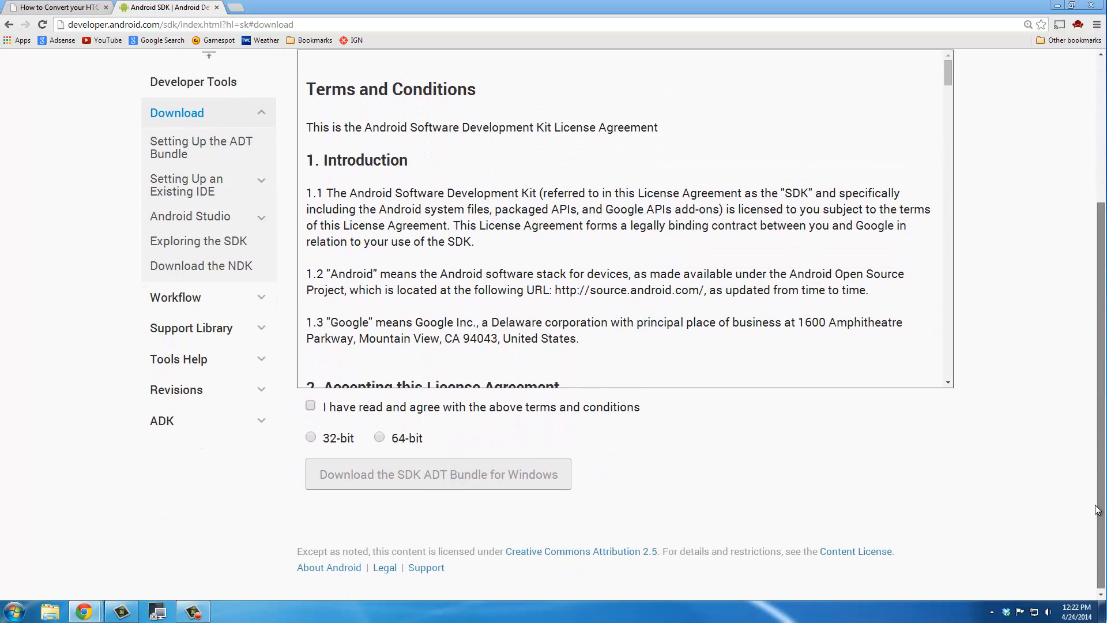
pyautogui.moveTo(317, 411)
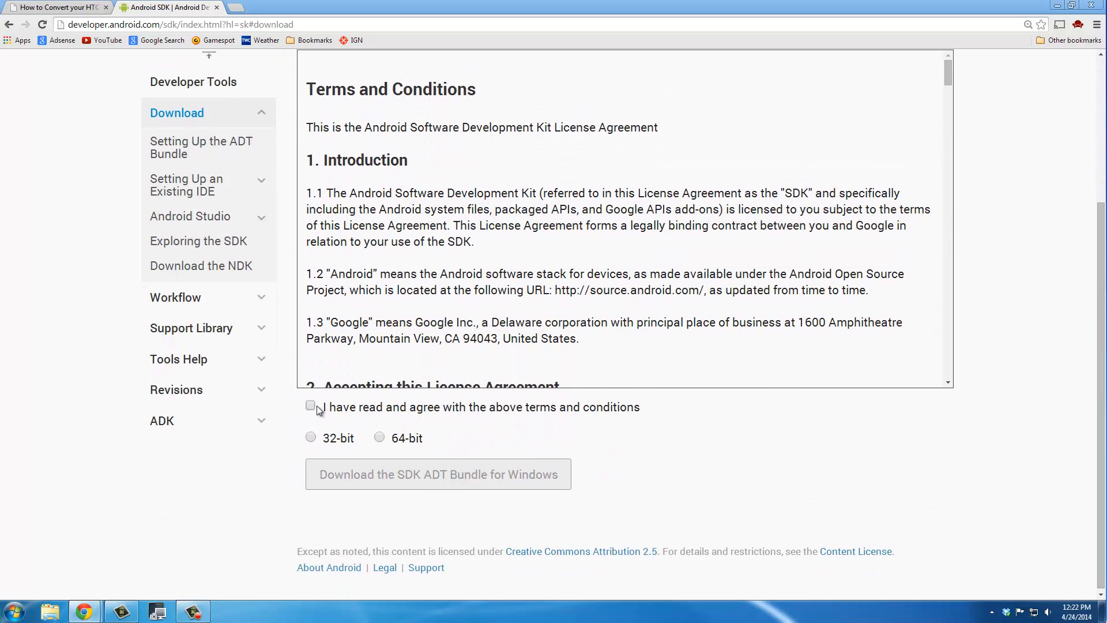
pyautogui.click(310, 406)
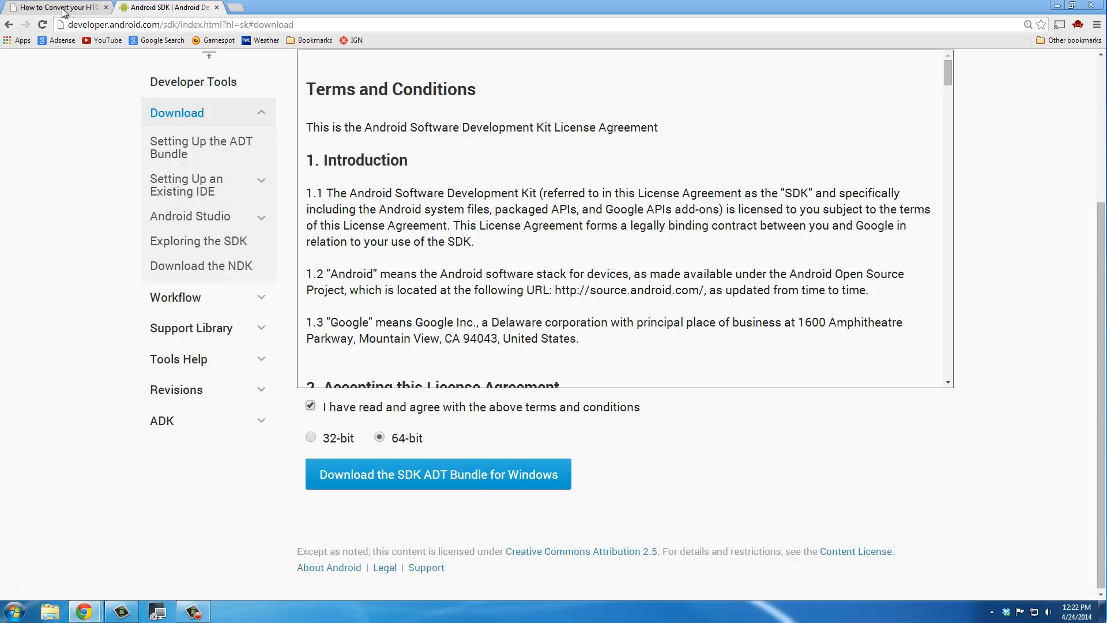
pyautogui.click(58, 6)
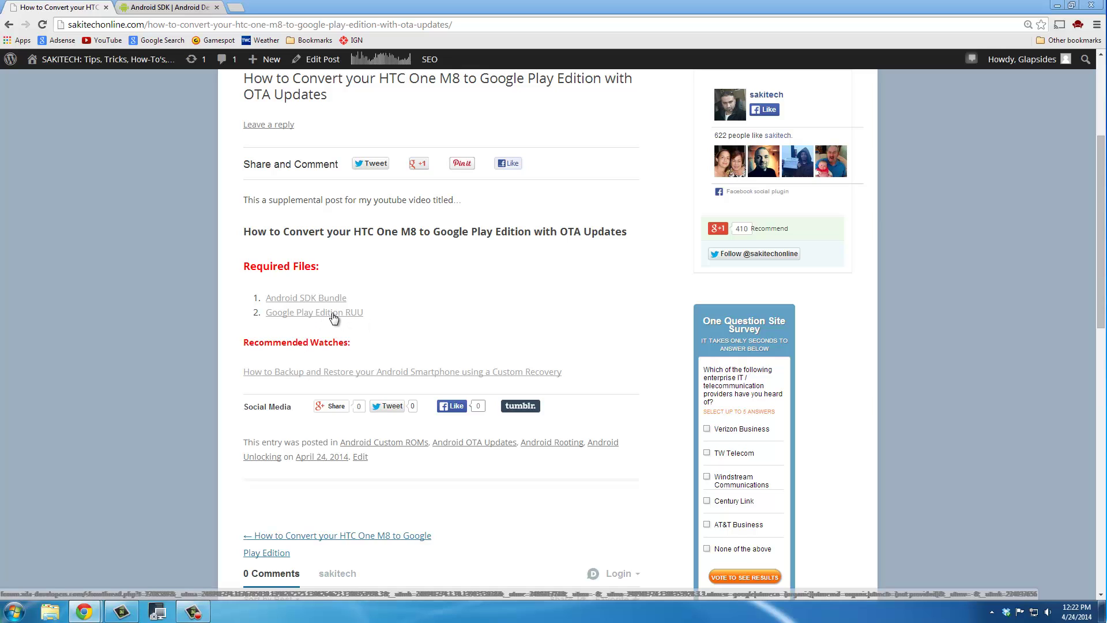
# Open the XDA Google Play Edition RUU thread and scroll to its download section.
pyautogui.click(314, 313)
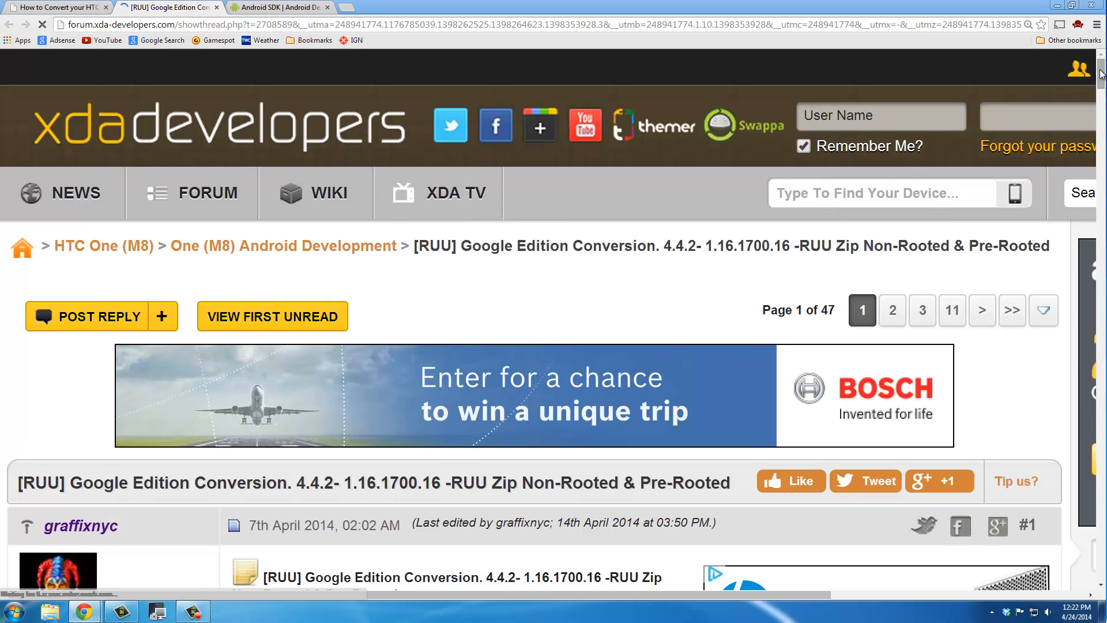
pyautogui.scroll(-3)
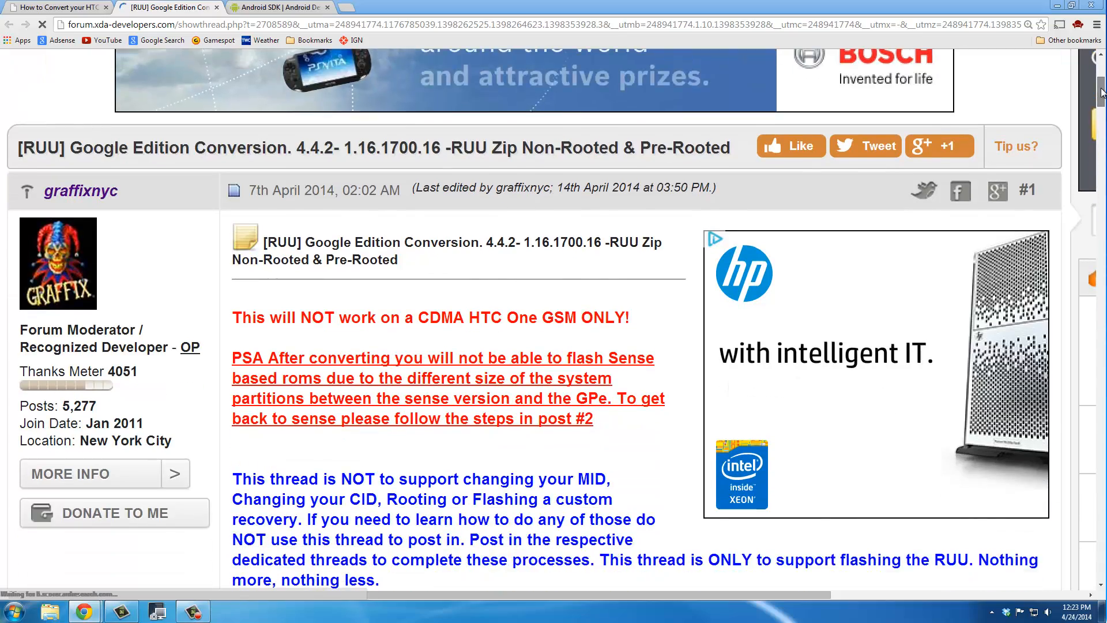
pyautogui.scroll(-3)
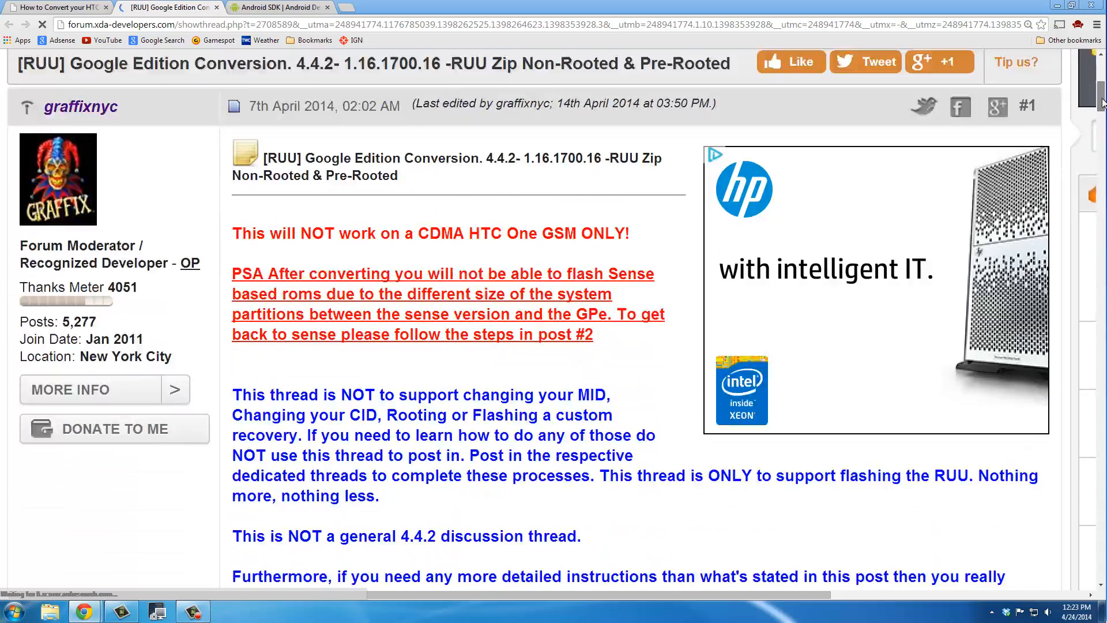
pyautogui.scroll(-3)
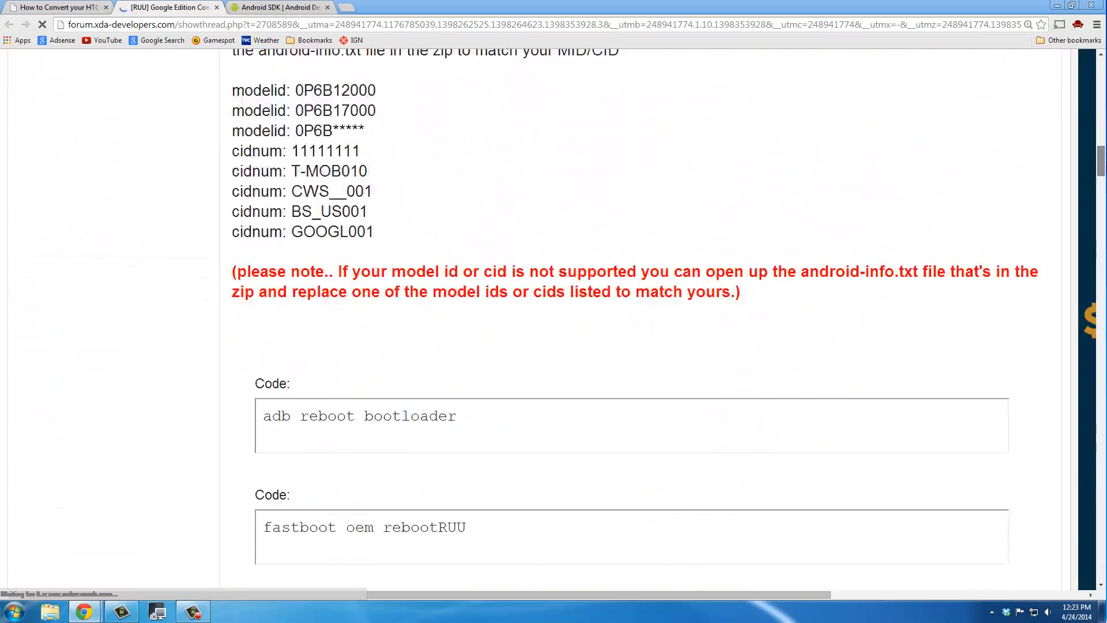
pyautogui.scroll(-3)
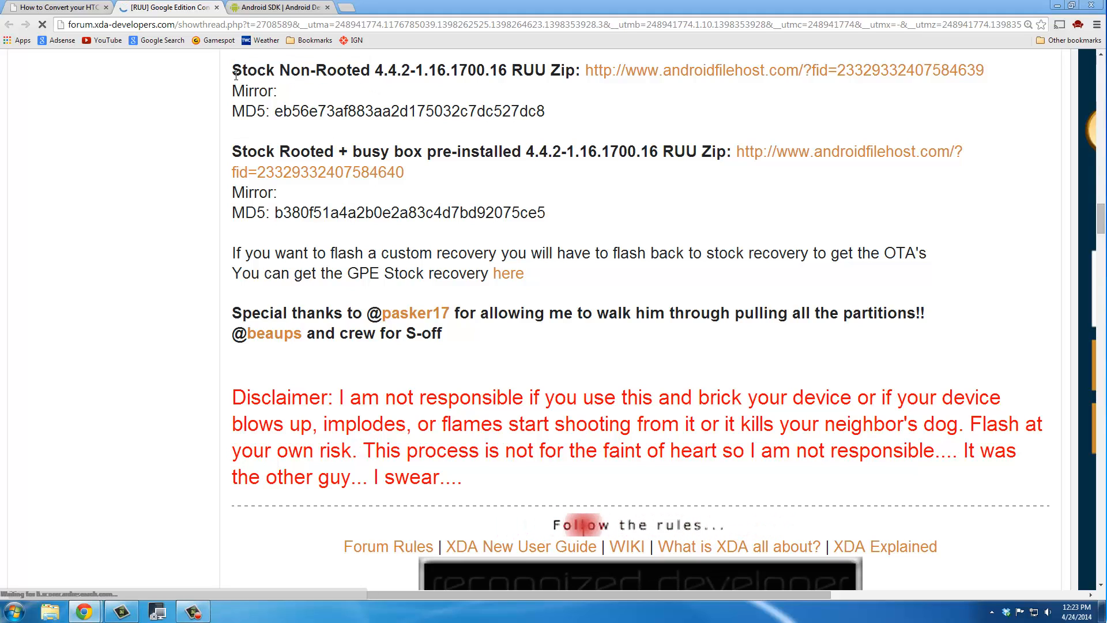
# Follow the Stock Non-Rooted androidfilehost link to download the RUU zip.
pyautogui.doubleClick(295, 70)
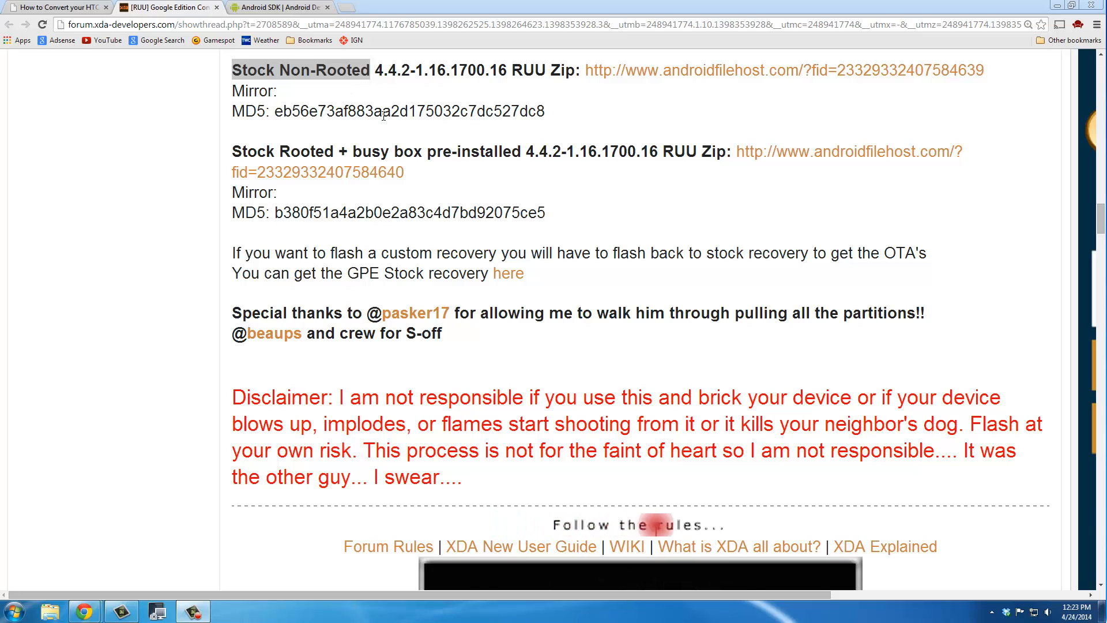
pyautogui.doubleClick(306, 152)
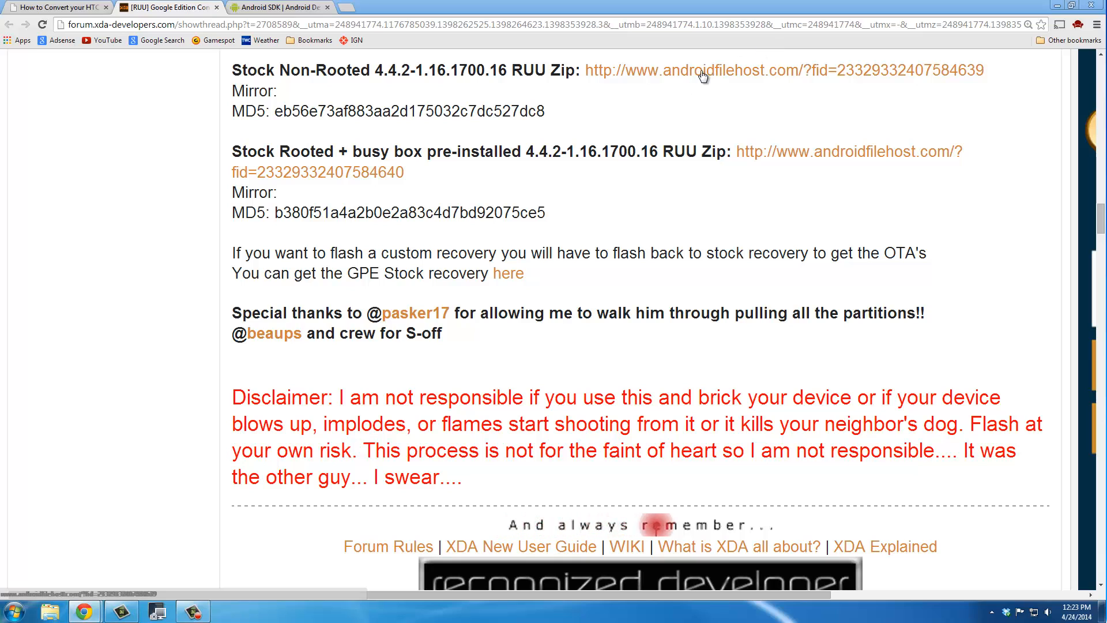
pyautogui.click(705, 71)
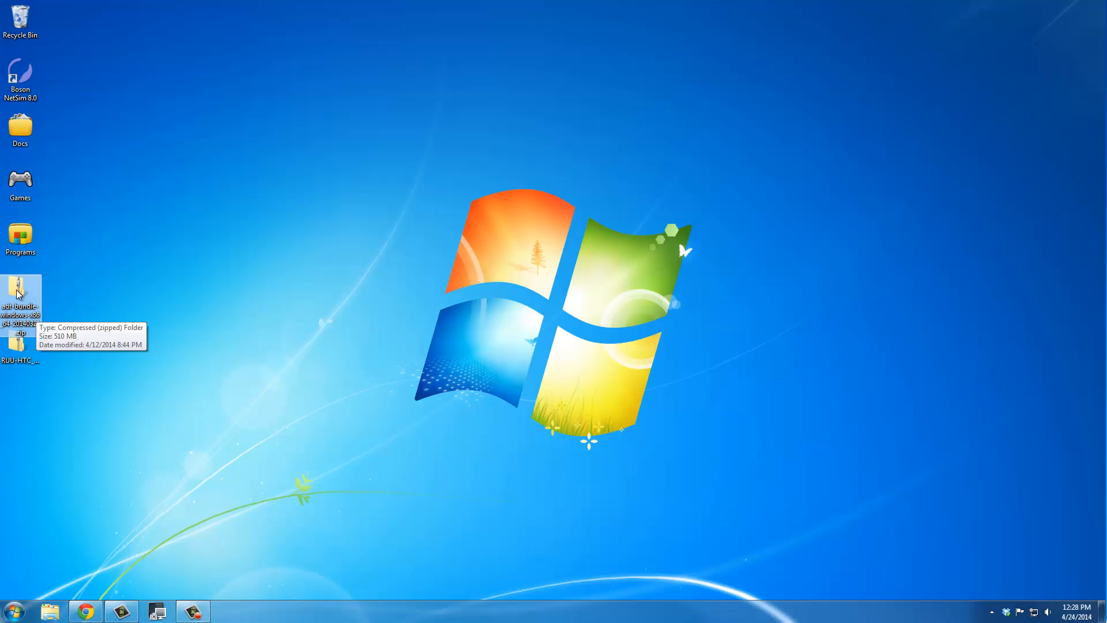
pyautogui.rightClick(19, 293)
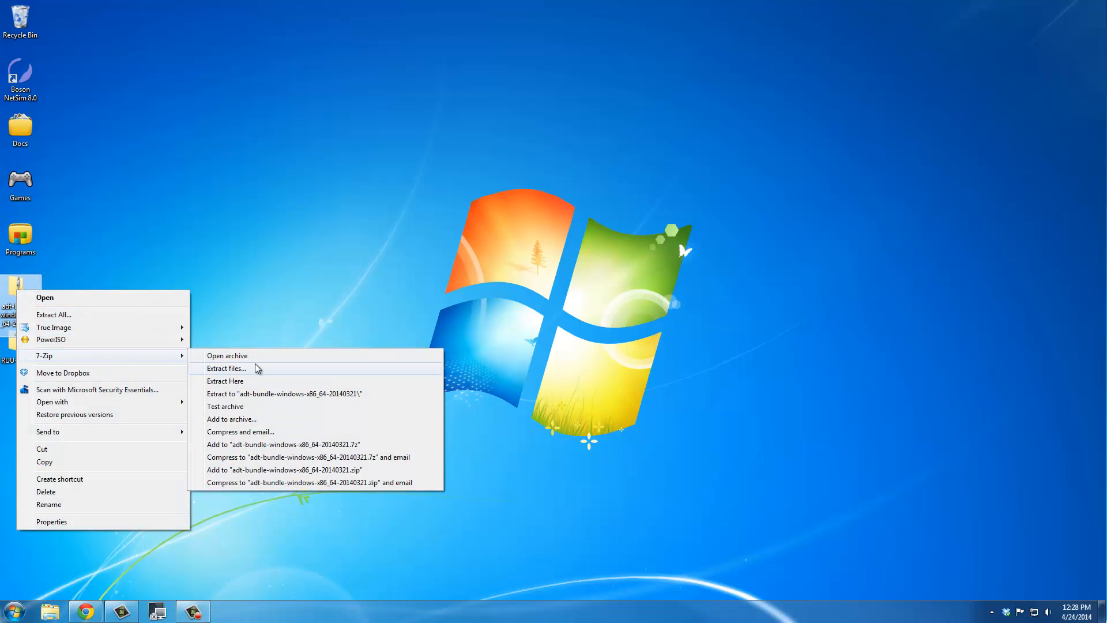
pyautogui.moveTo(229, 394)
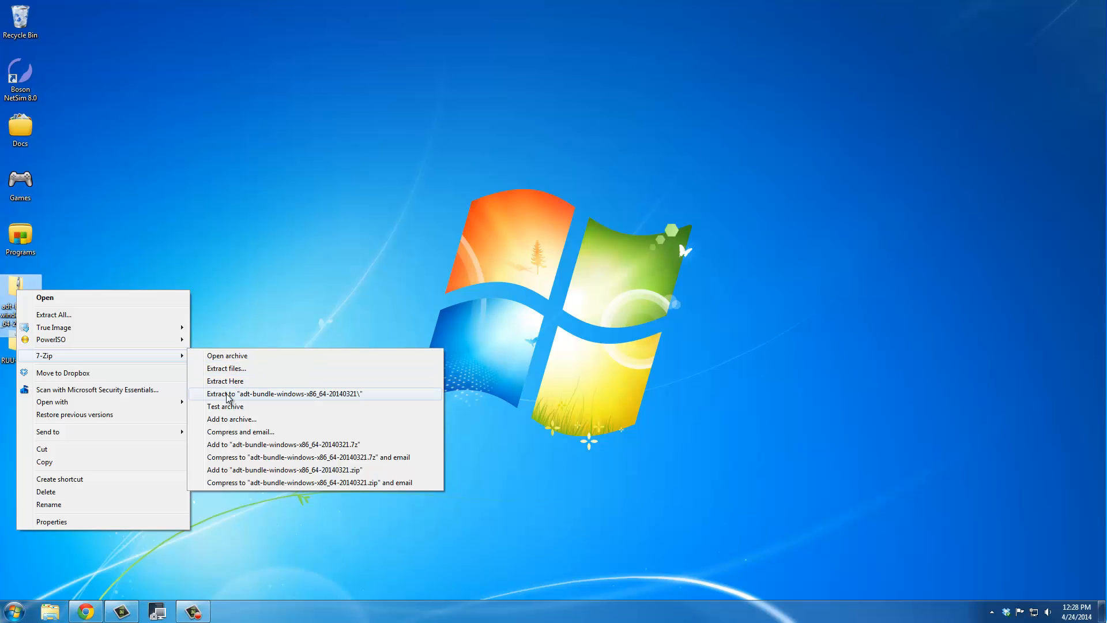
pyautogui.click(284, 394)
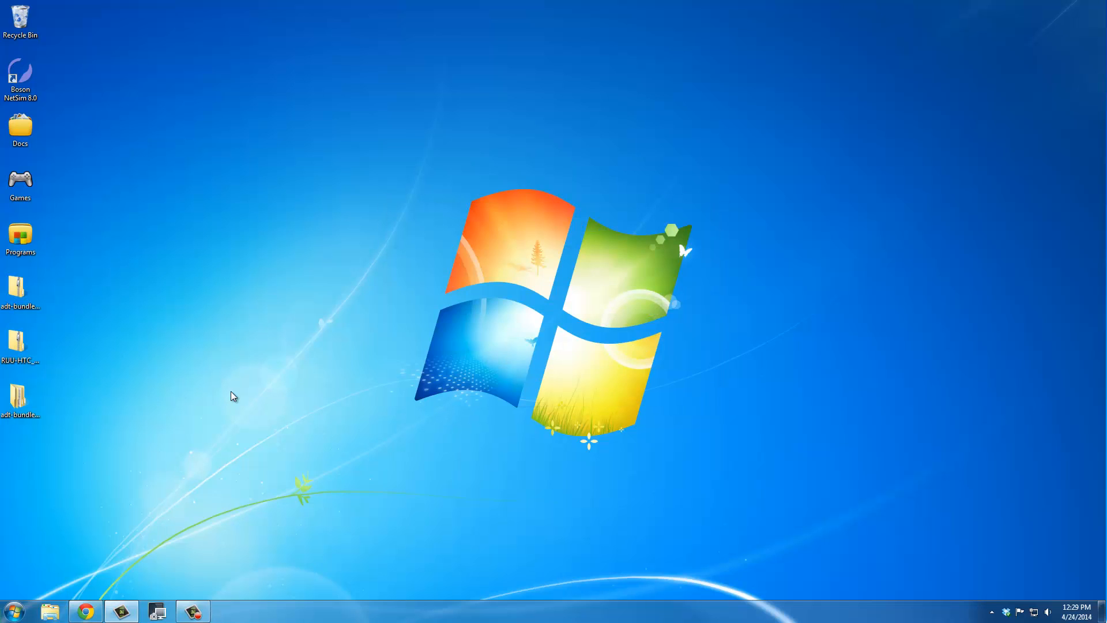
pyautogui.click(19, 399)
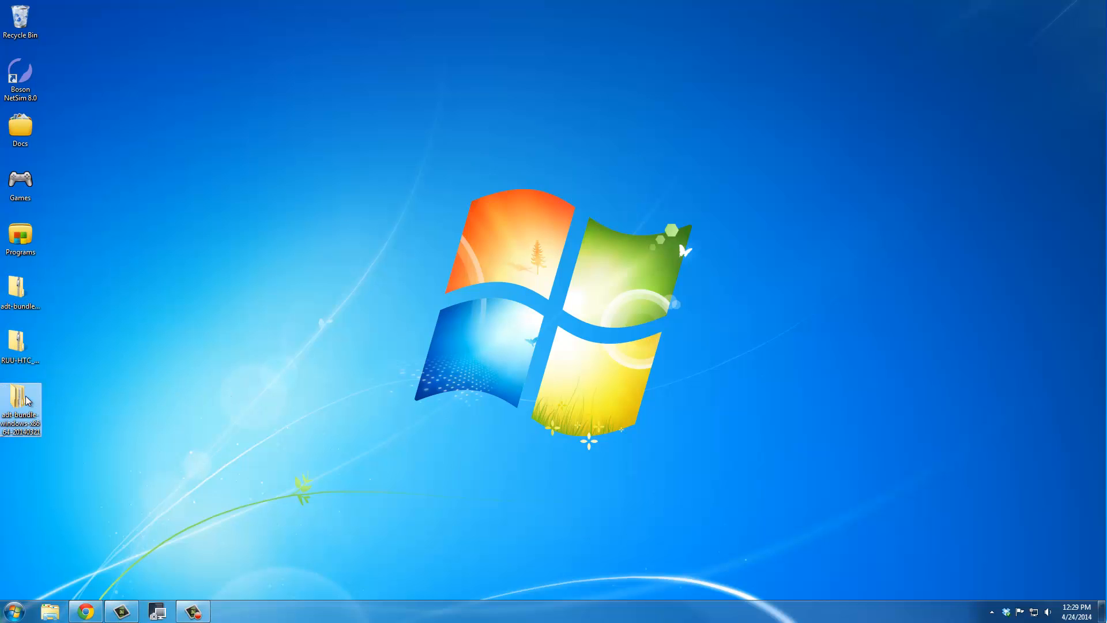
# Copy platform-tools from the extracted bundle's sdk folder and paste it onto the desktop.
pyautogui.doubleClick(20, 401)
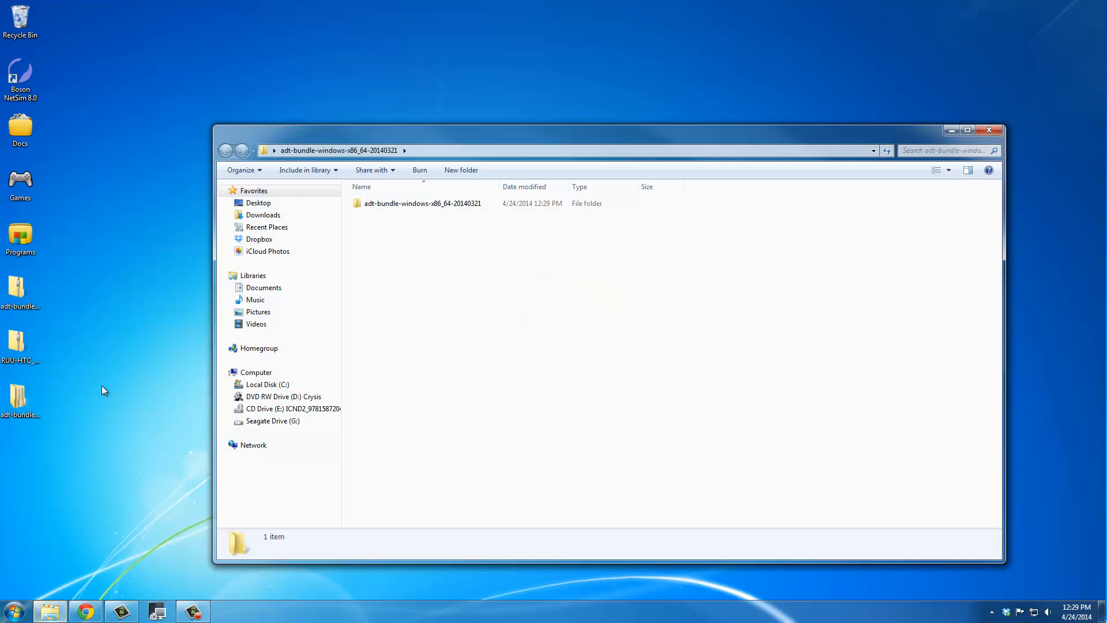
pyautogui.doubleClick(423, 203)
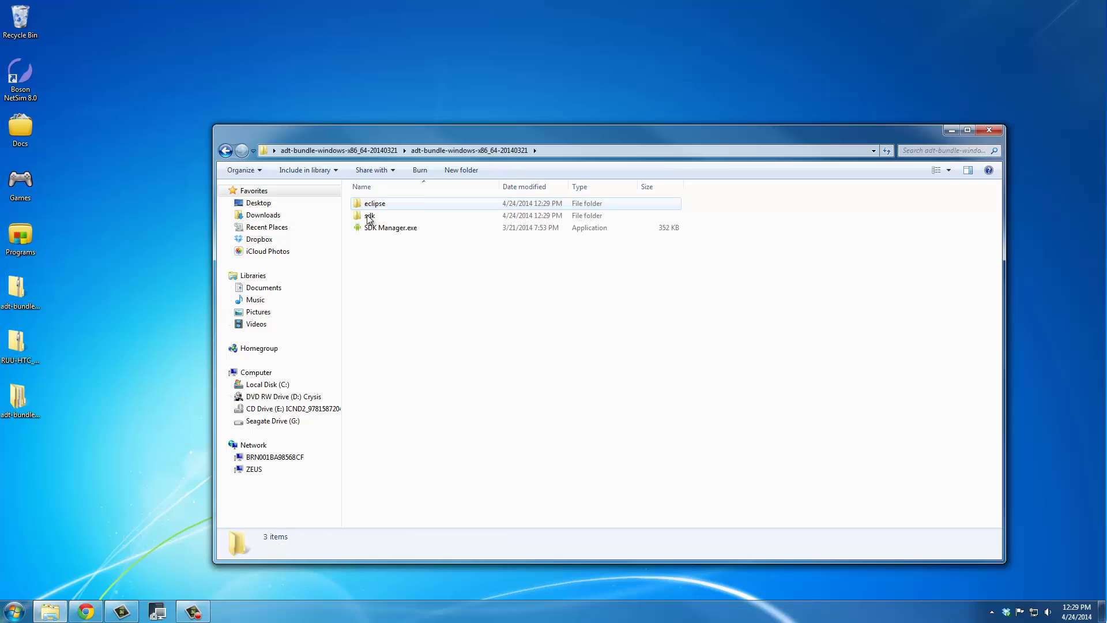
pyautogui.doubleClick(369, 215)
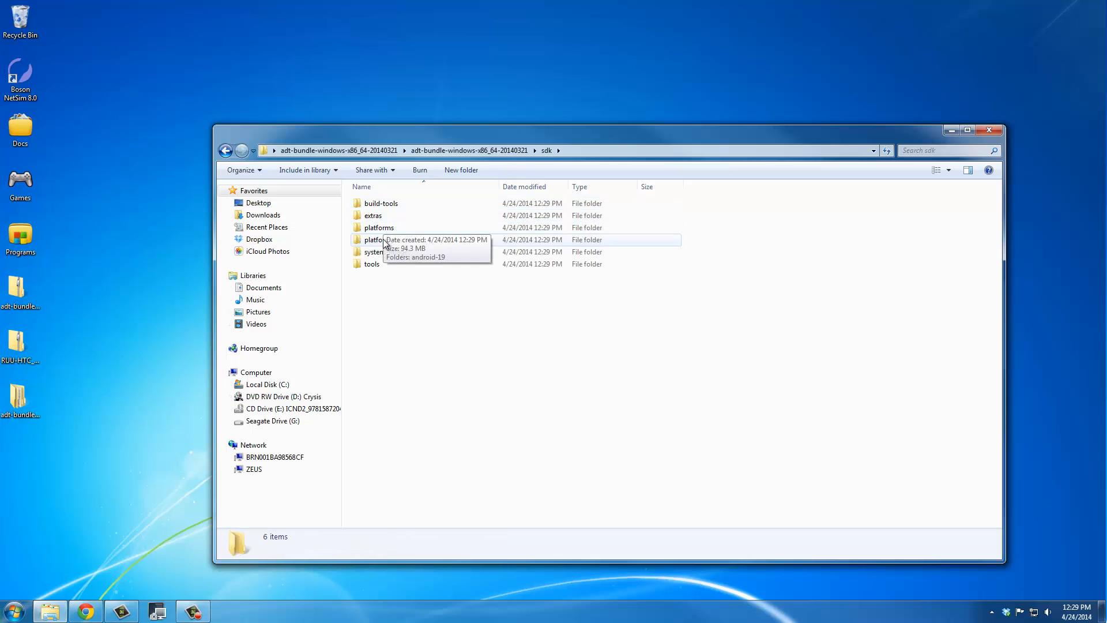
pyautogui.click(386, 239)
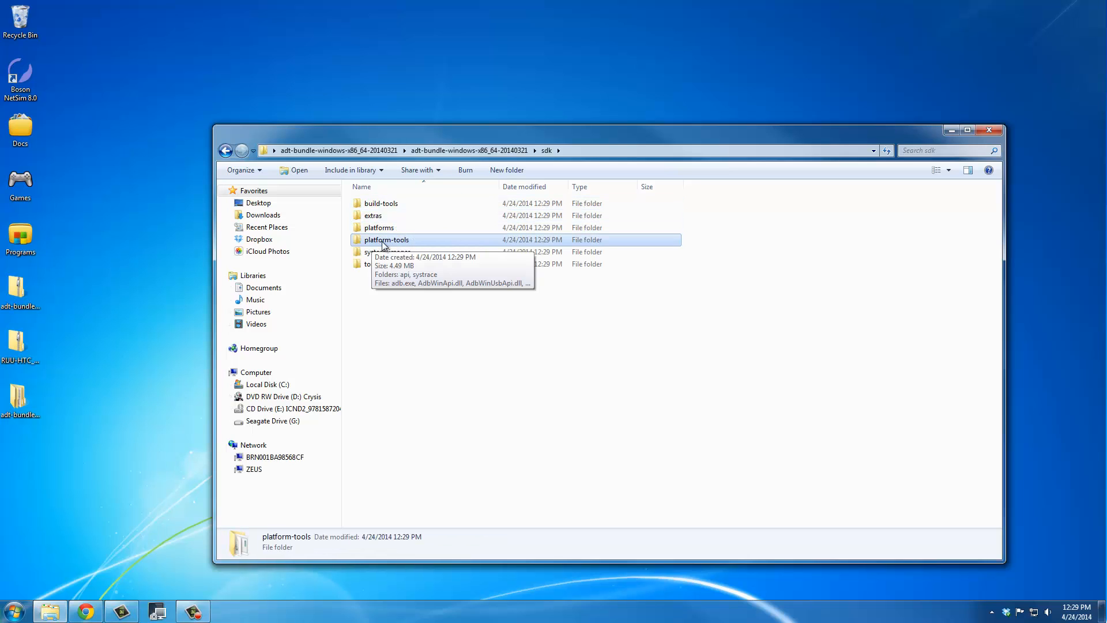
pyautogui.rightClick(386, 240)
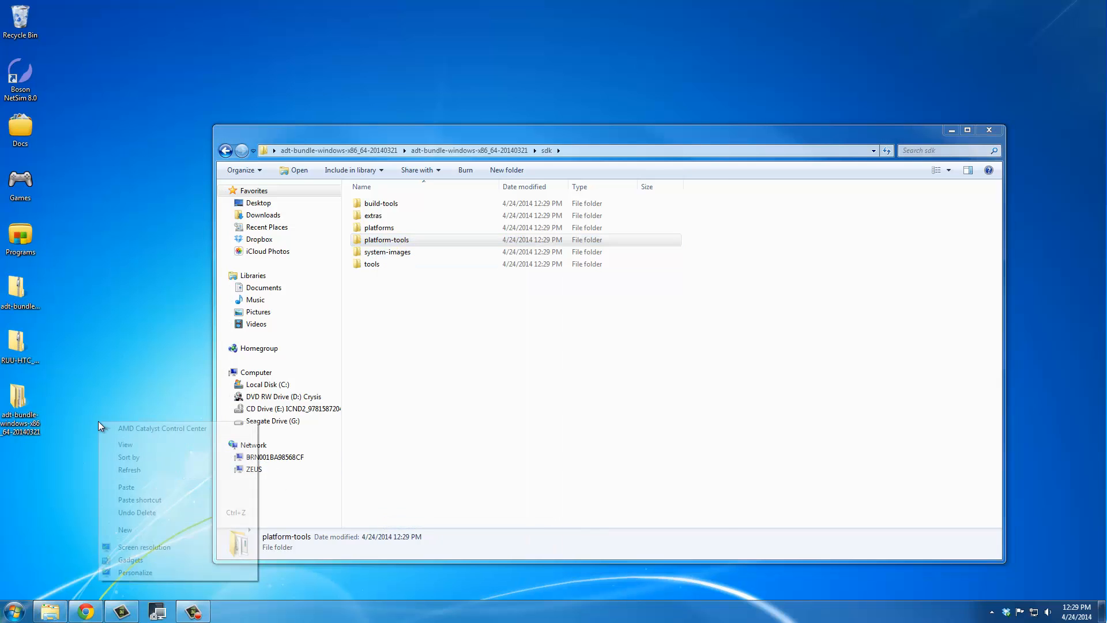
pyautogui.click(125, 486)
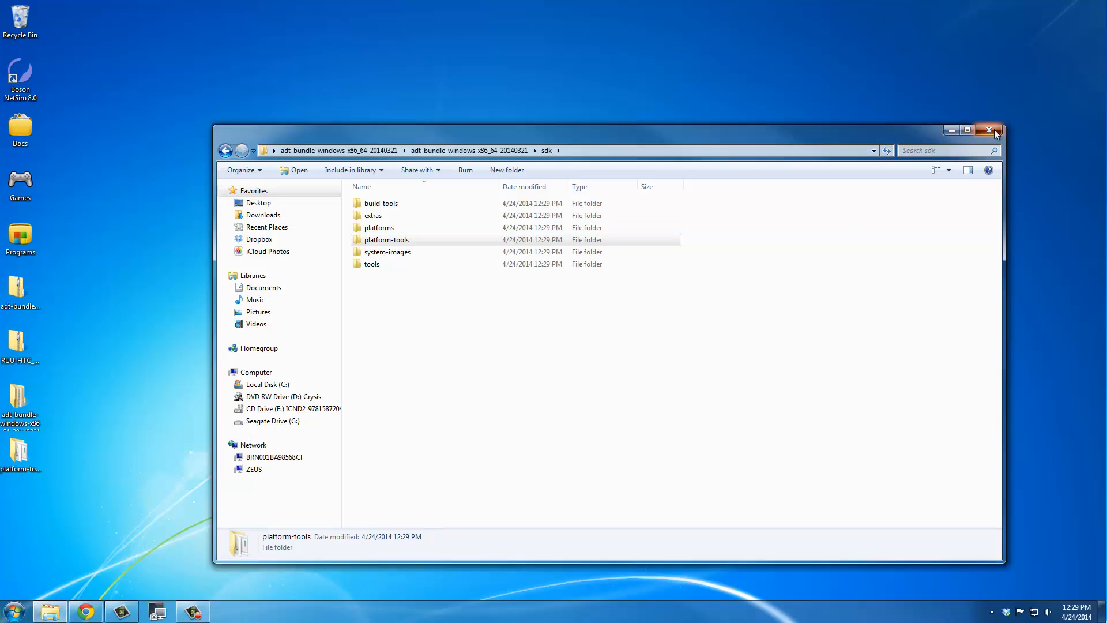
# Close the sdk window and select all items in the platform-tools folder.
pyautogui.click(989, 130)
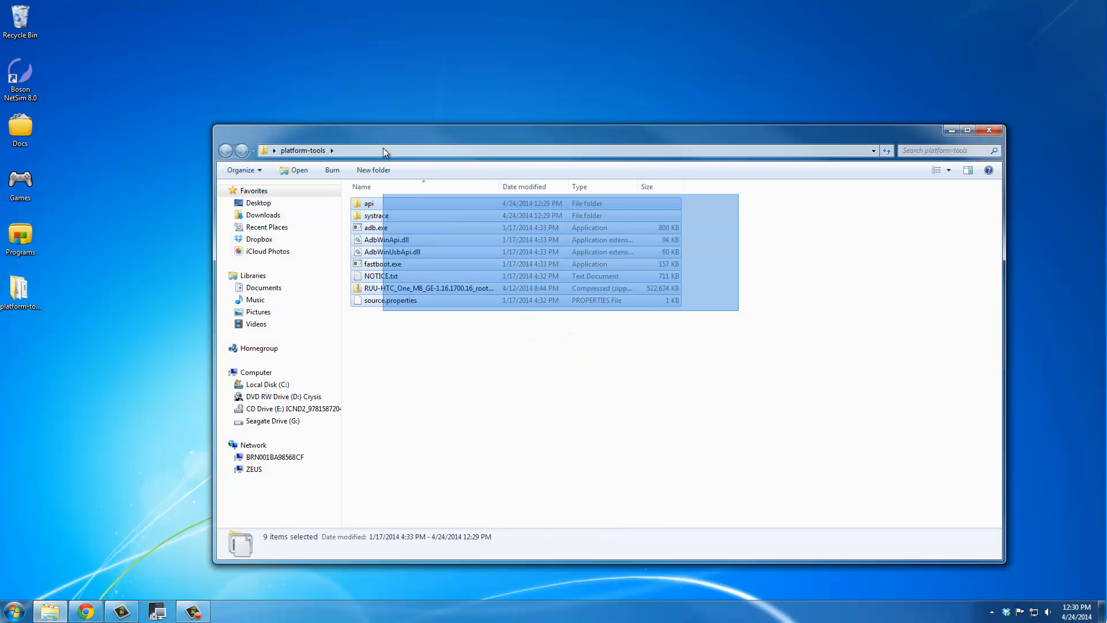
pyautogui.click(802, 279)
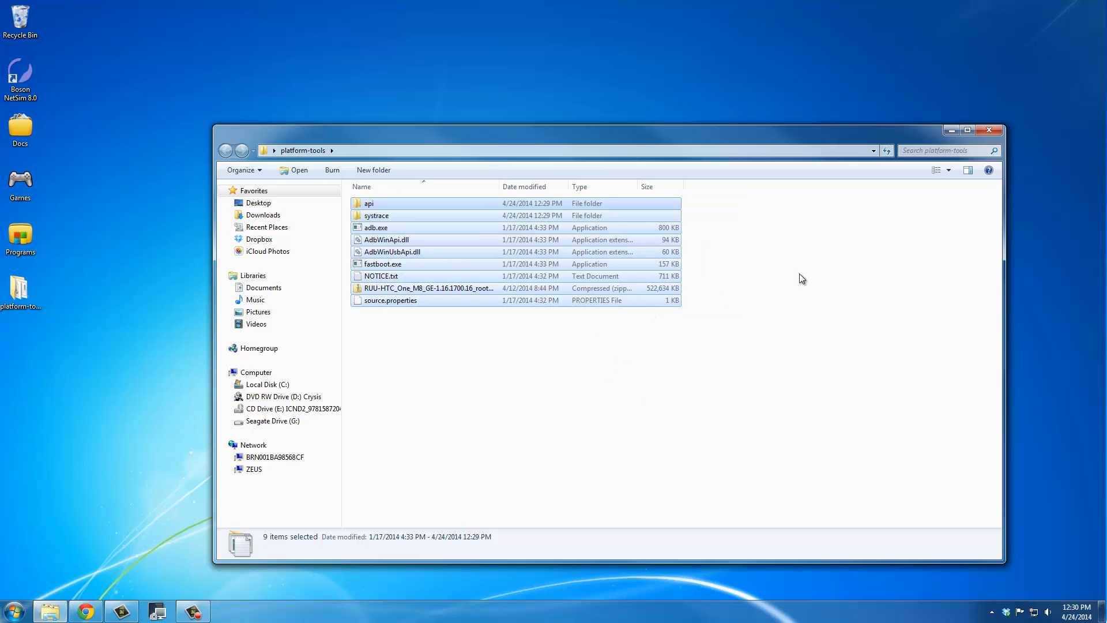